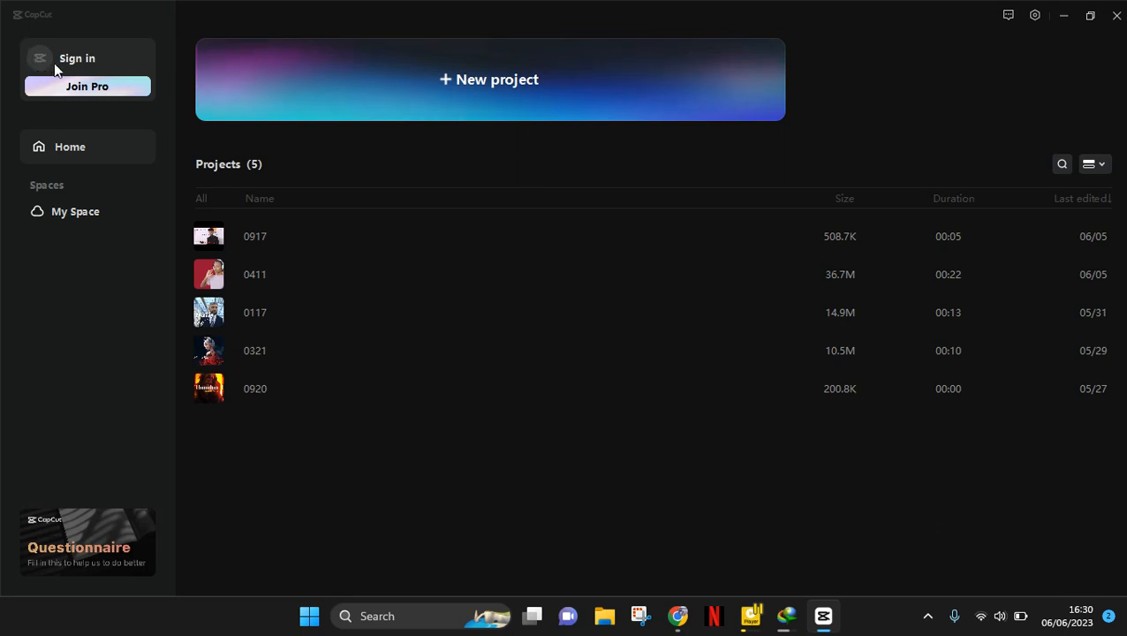
{"action": "mouse_move", "coordinate": [62, 63]}
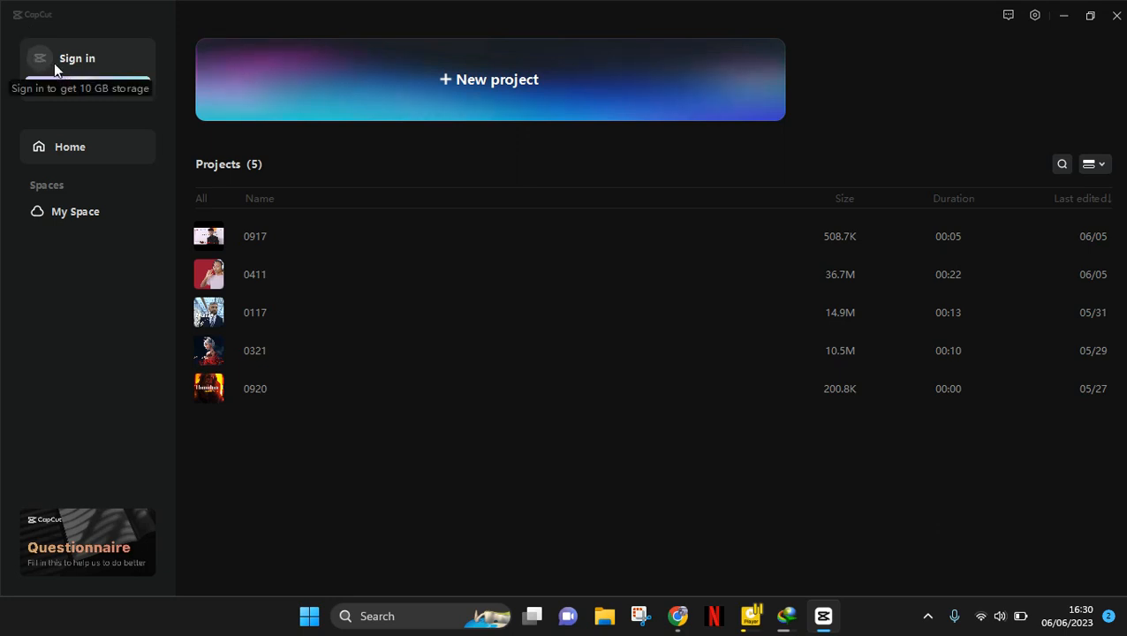
{"action": "mouse_move", "coordinate": [116, 55]}
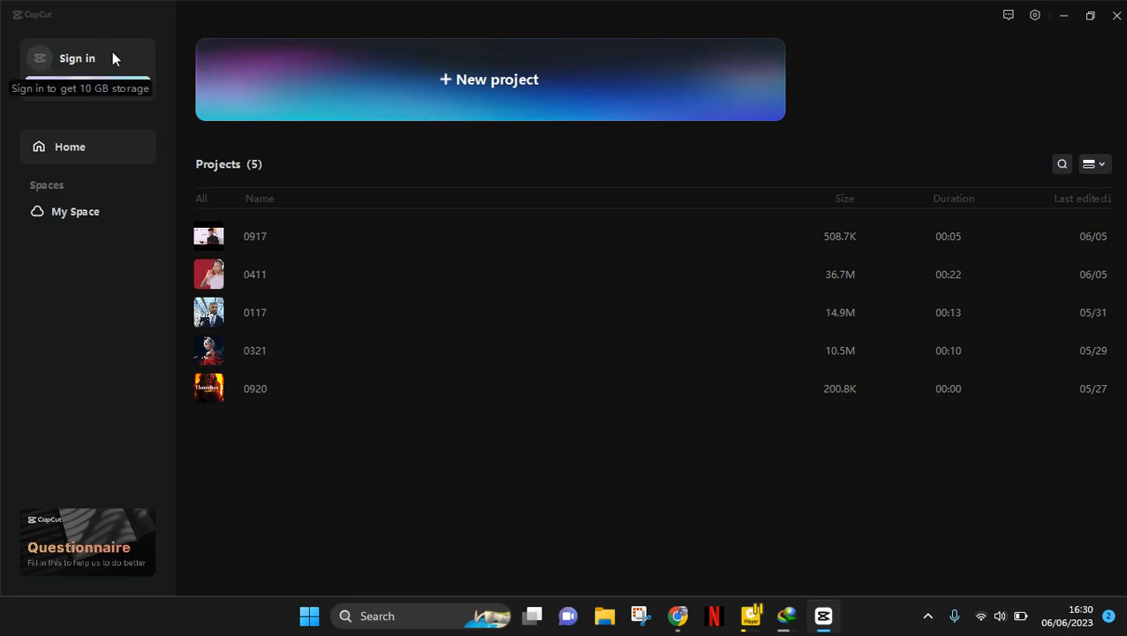
Start signing in to CapCut using the 'Sign in with TikTok' option.
{"action": "left_click", "coordinate": [76, 57]}
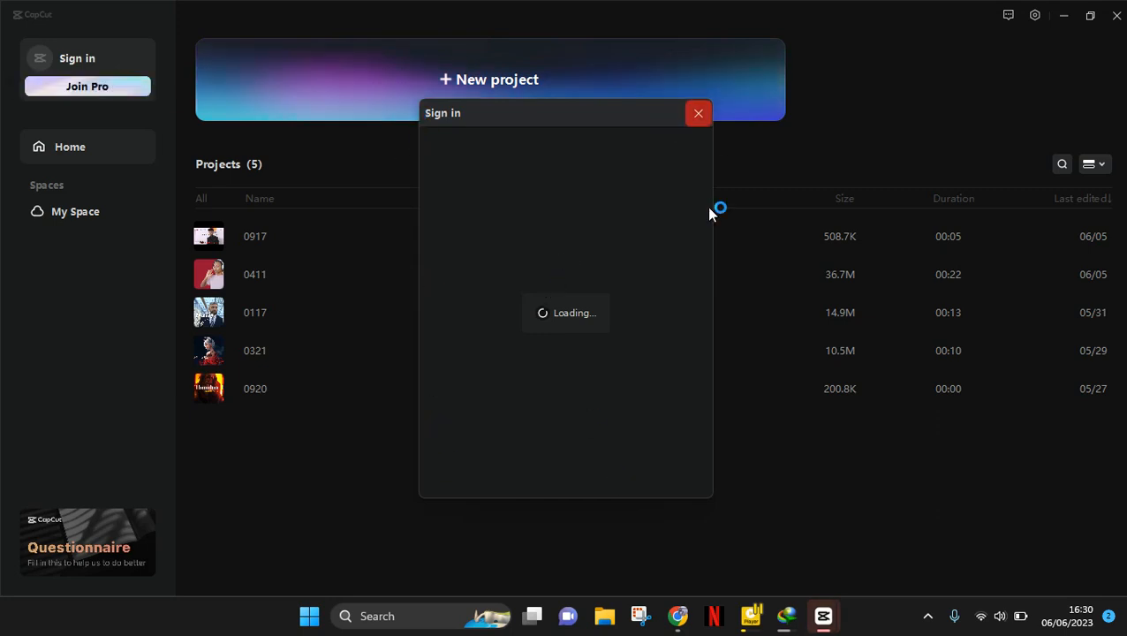
{"action": "mouse_move", "coordinate": [712, 382]}
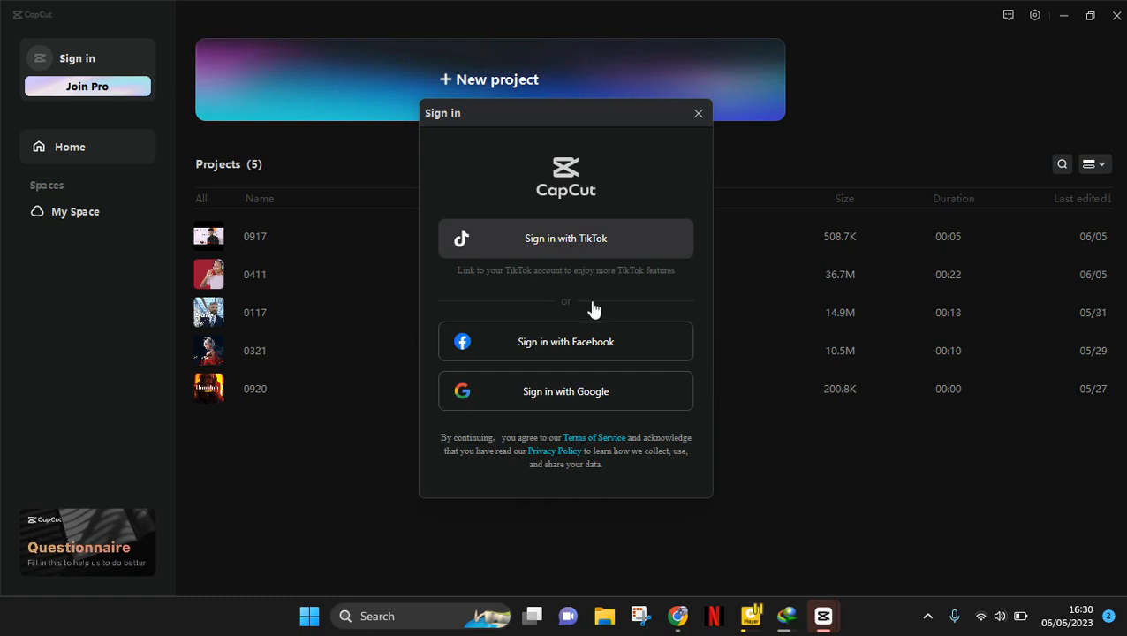
{"action": "mouse_move", "coordinate": [592, 256]}
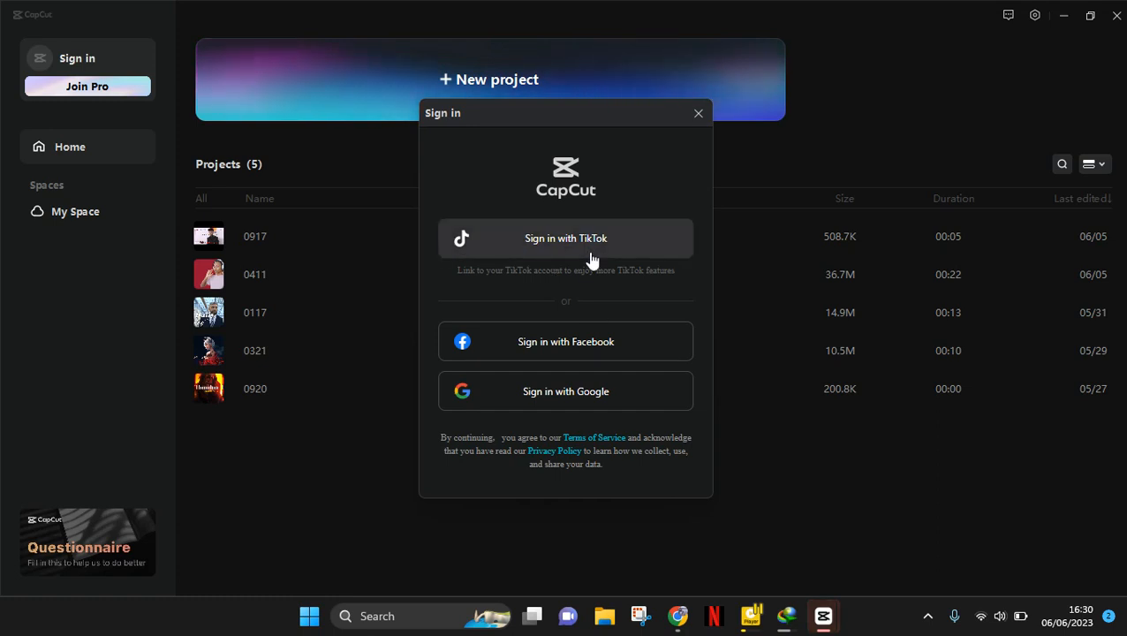
{"action": "left_click", "coordinate": [565, 237]}
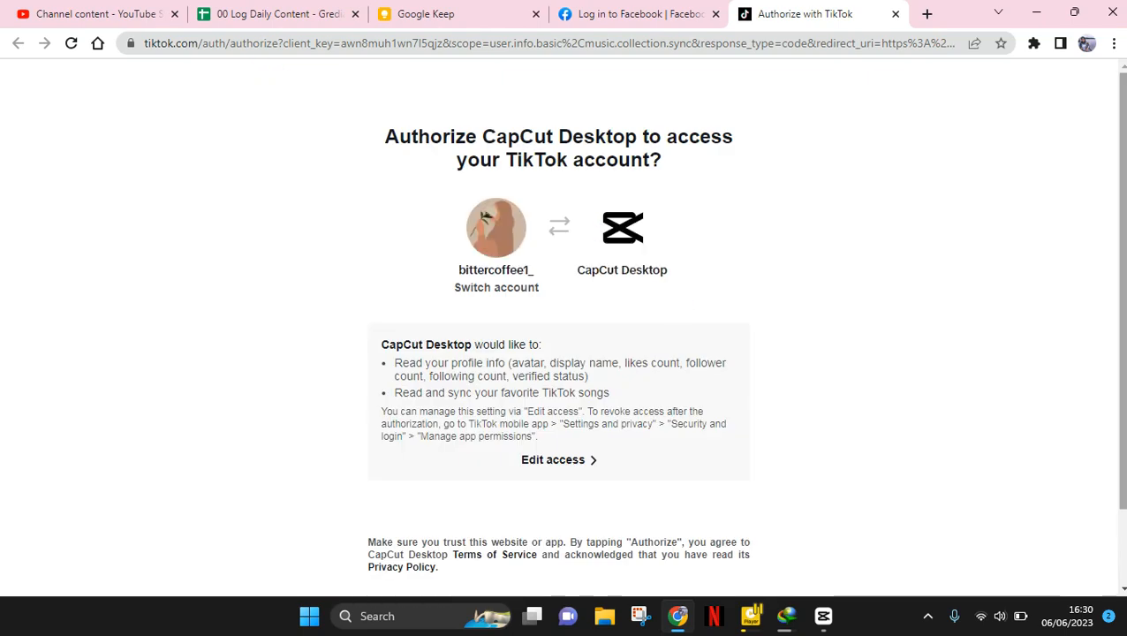
Grant CapCut Desktop access to the TikTok account via the red Authorize button.
{"action": "scroll", "scroll_direction": "down", "scroll_amount": 3}
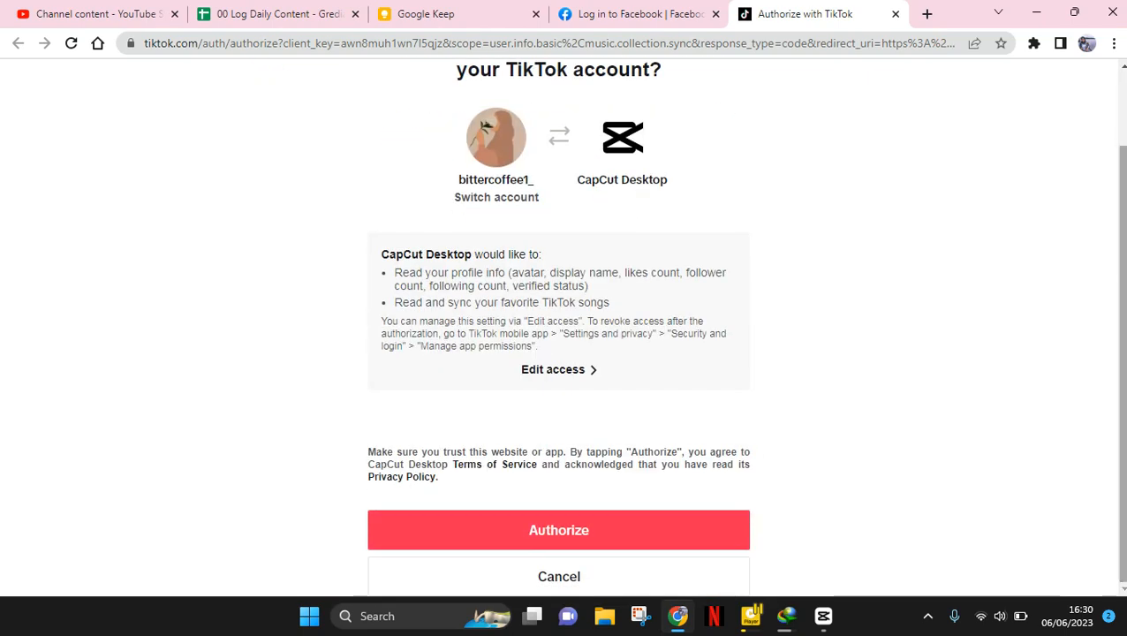
{"action": "left_click", "coordinate": [558, 530]}
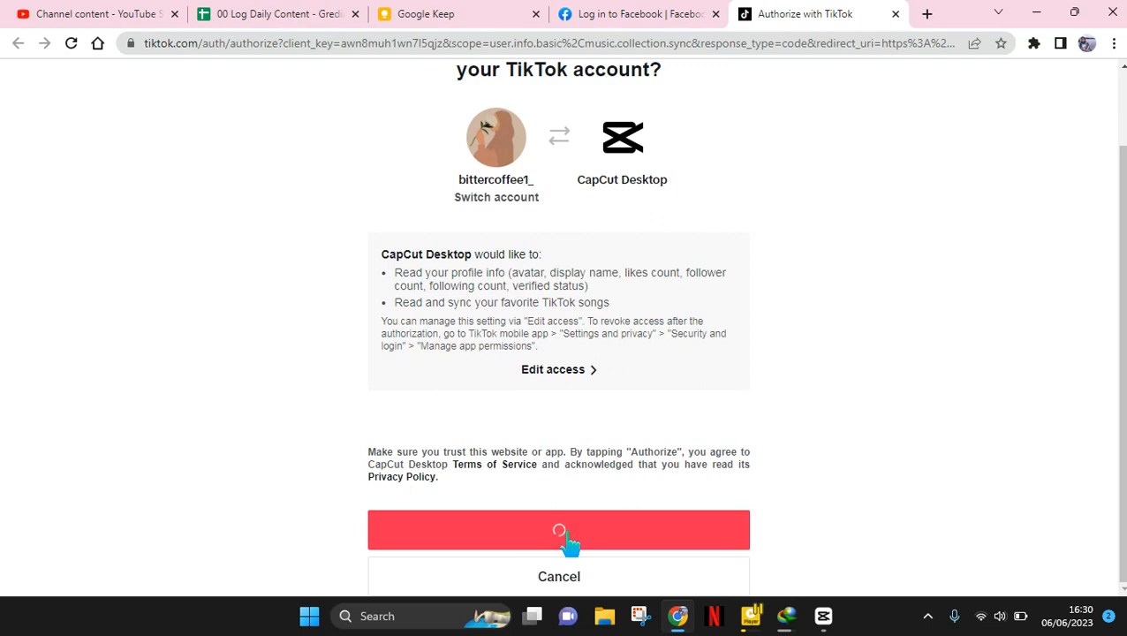
{"action": "left_click", "coordinate": [559, 529]}
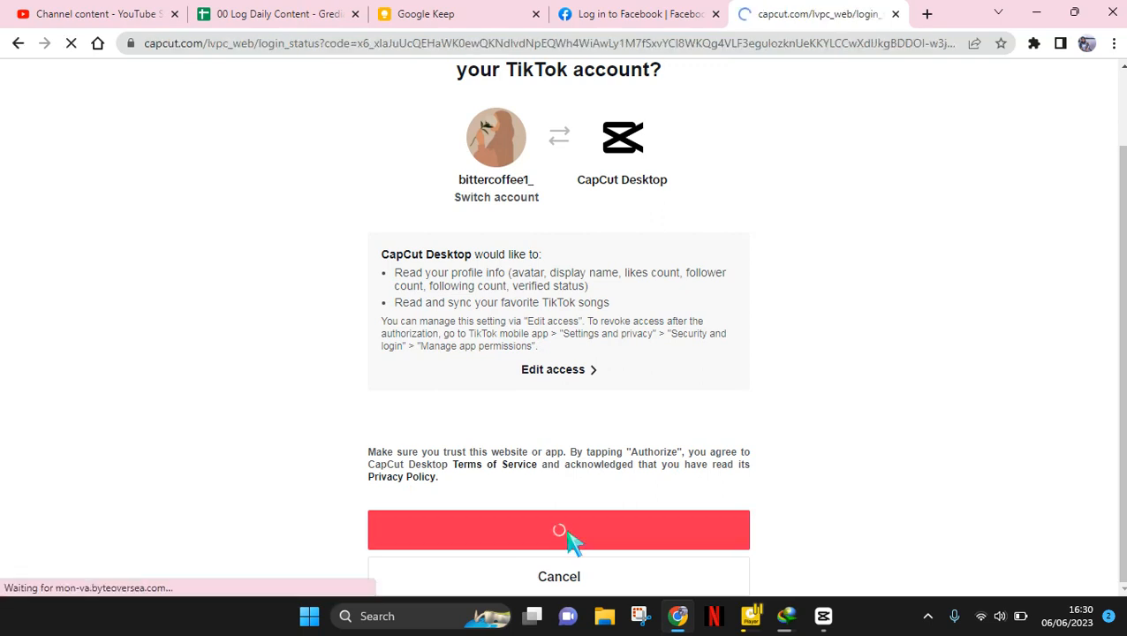
Let the browser's 'Open CapCut?' prompt hand the signed-in session to the desktop app.
{"action": "left_click", "coordinate": [558, 530]}
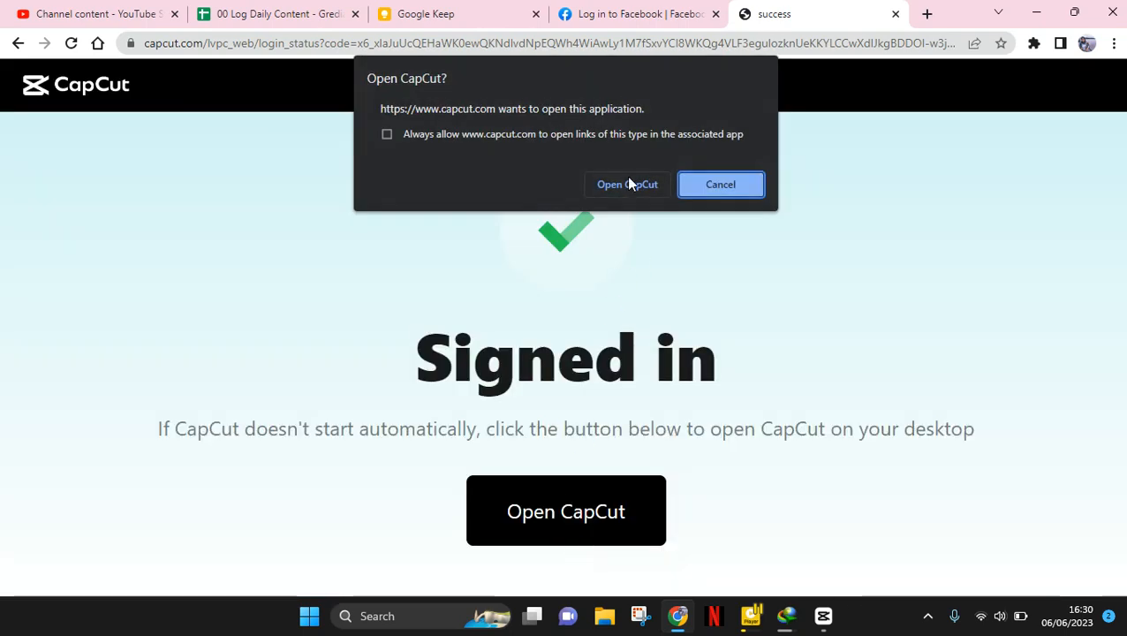
{"action": "left_click", "coordinate": [627, 184]}
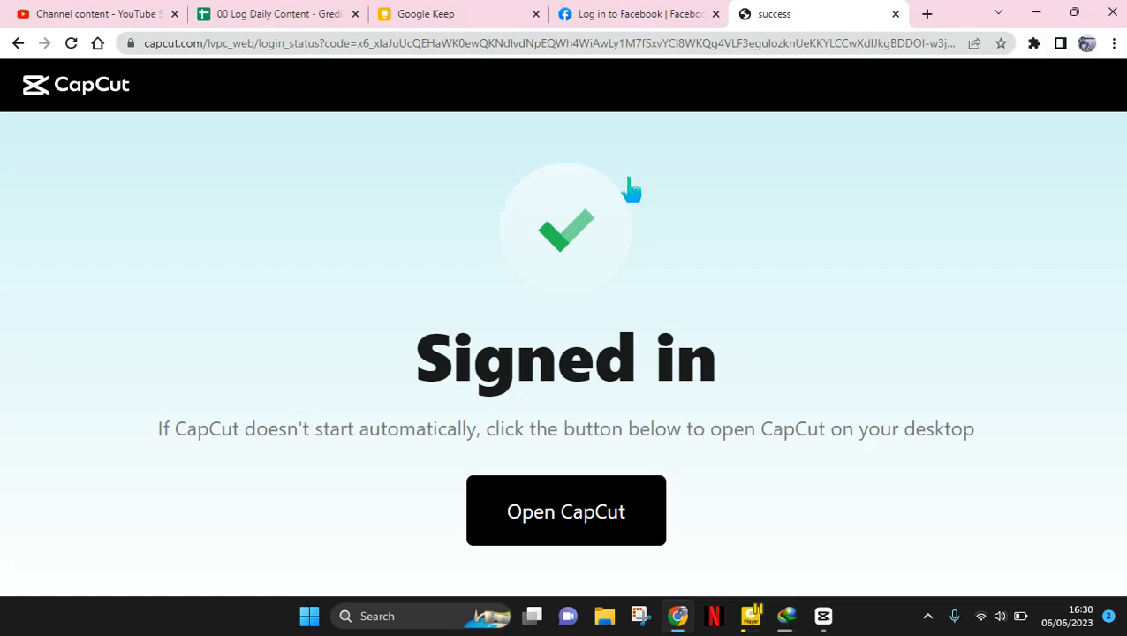
{"action": "left_click", "coordinate": [566, 511]}
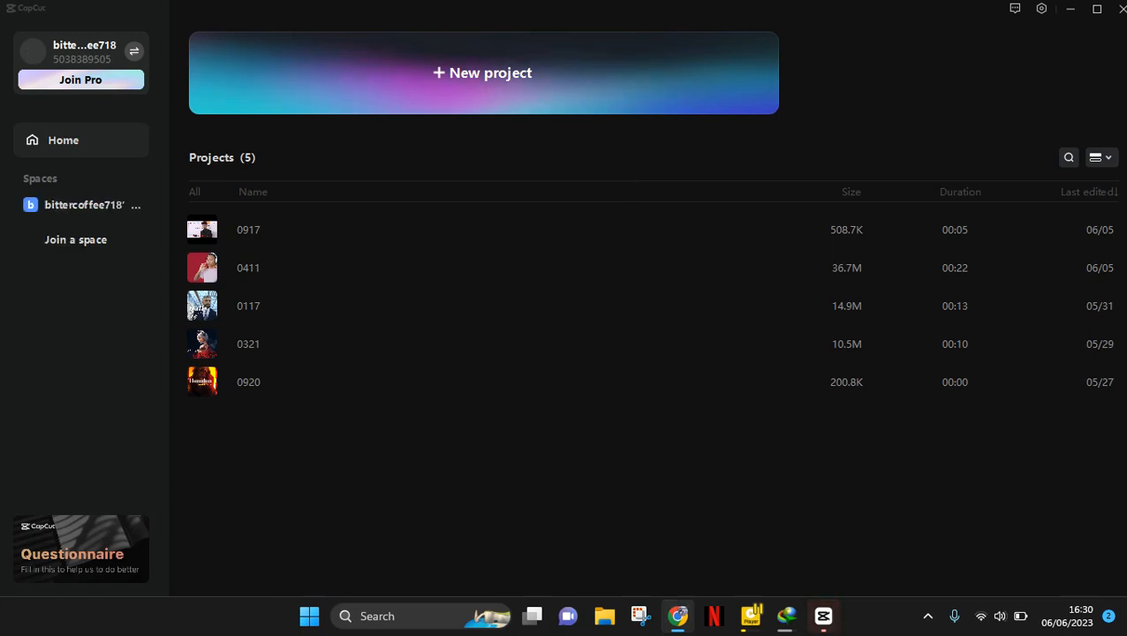
{"action": "mouse_move", "coordinate": [831, 498]}
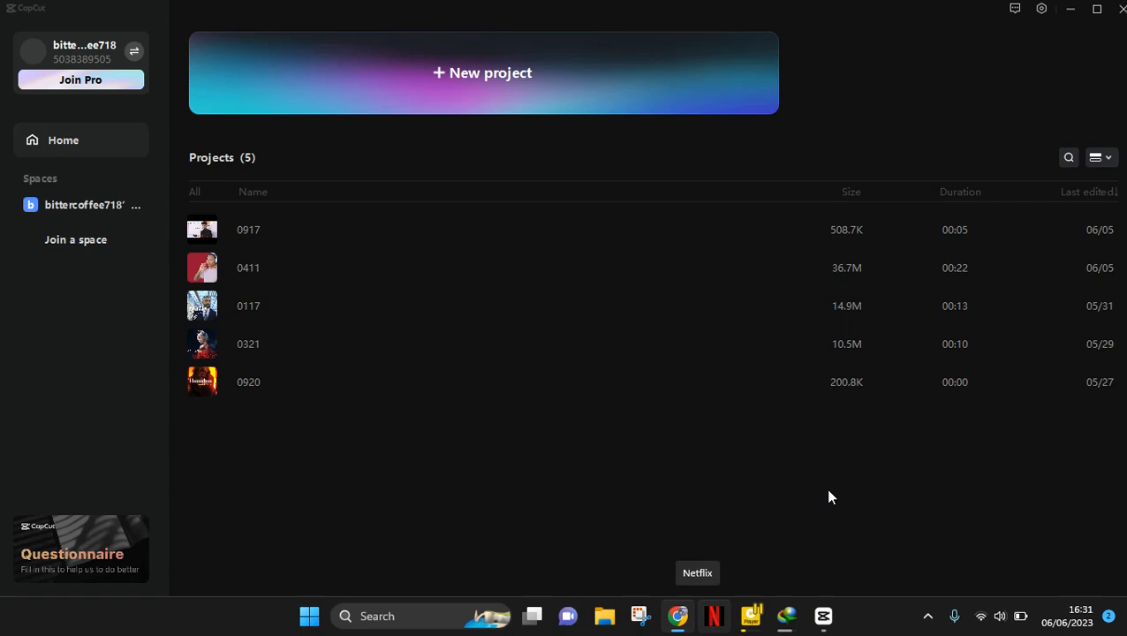